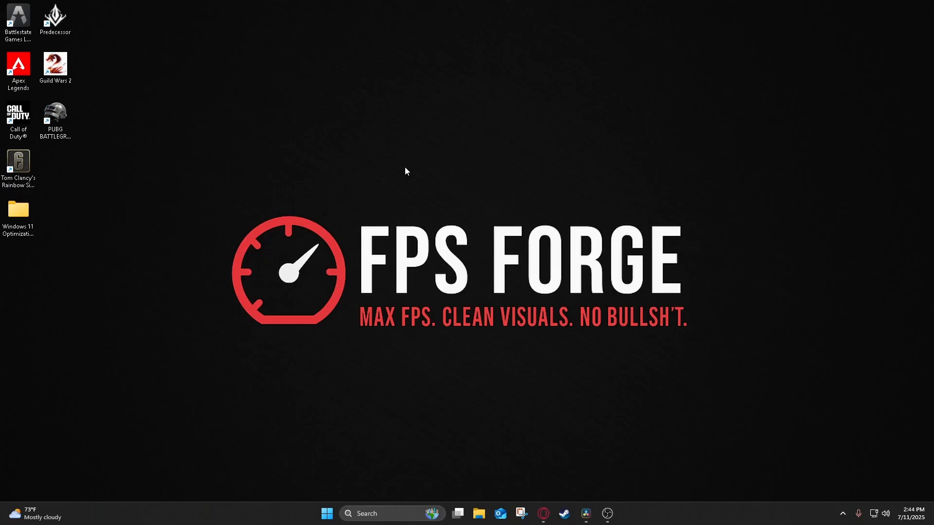
{"action": "mouse_move", "coordinate": [326, 183]}
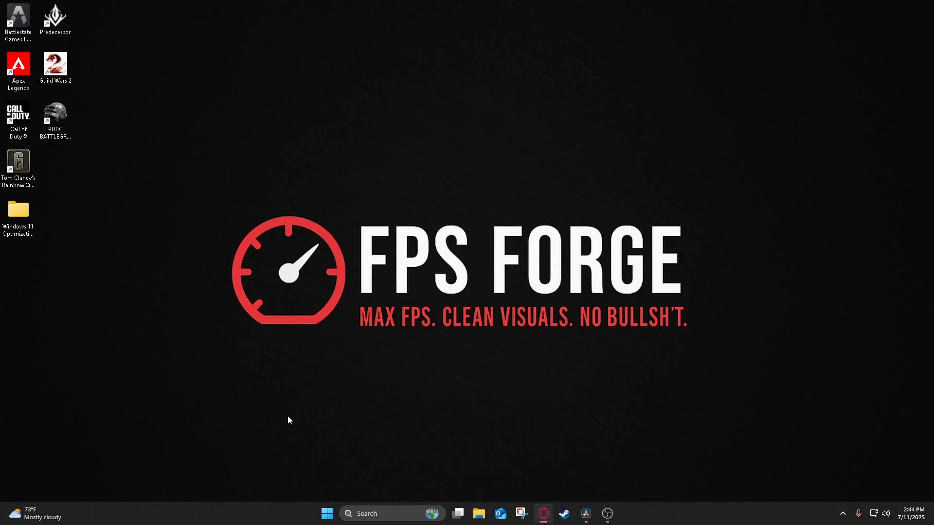
Step: Launch an administrator Command Prompt from Start to duplicate the Ultimate Performance power scheme
{"action": "left_click", "coordinate": [347, 518]}
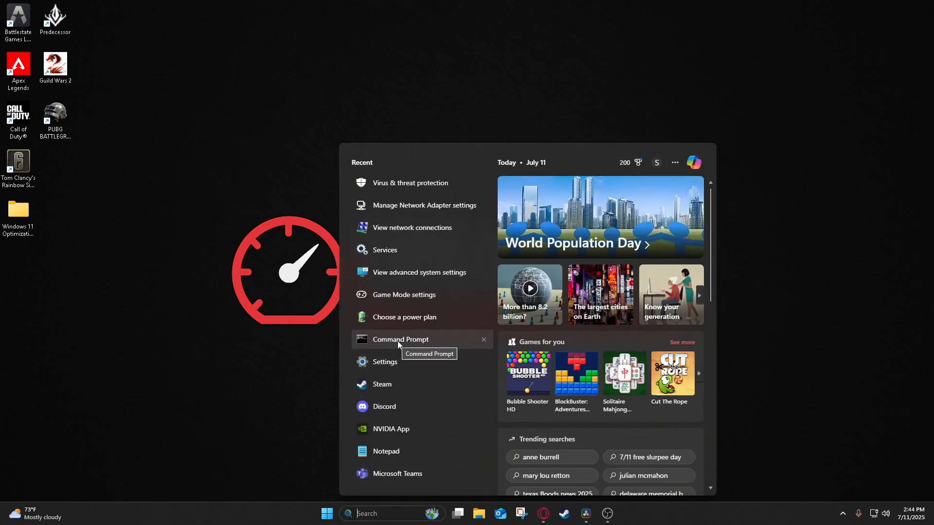
{"action": "left_click", "coordinate": [400, 340]}
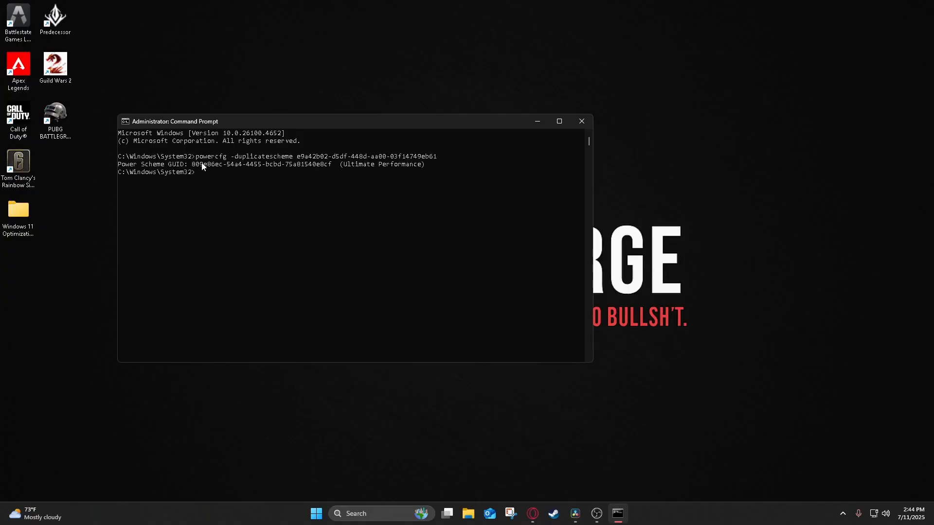
{"action": "mouse_move", "coordinate": [206, 161]}
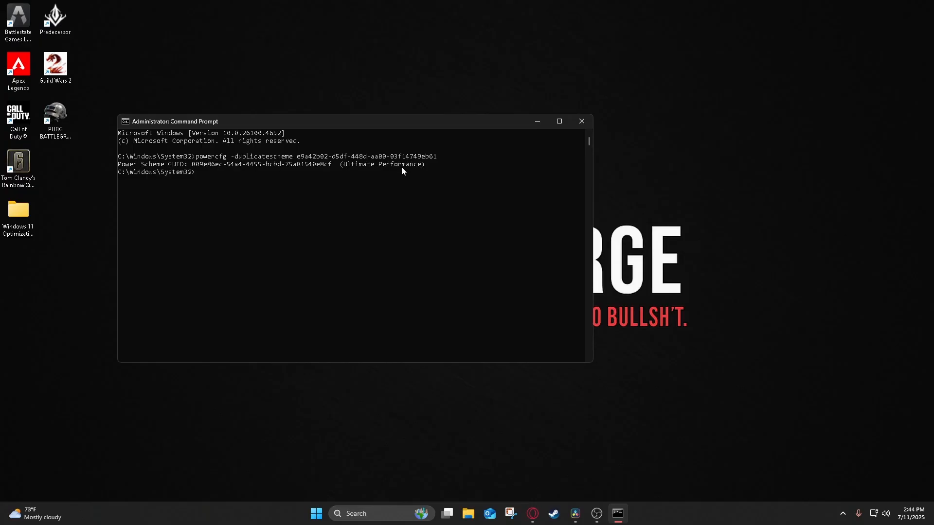
{"action": "mouse_move", "coordinate": [348, 216]}
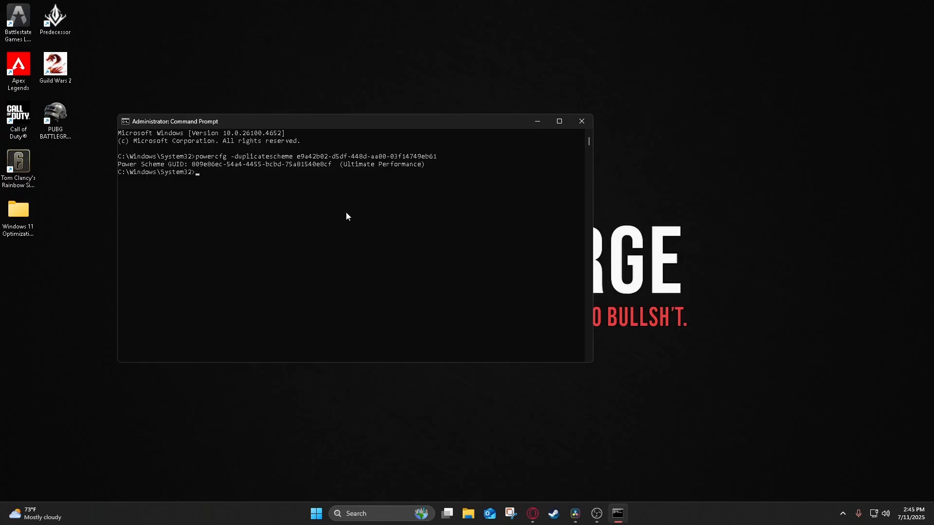
Step: Make Ultimate Performance the active power plan in Power Options and close the window
{"action": "left_click", "coordinate": [367, 514]}
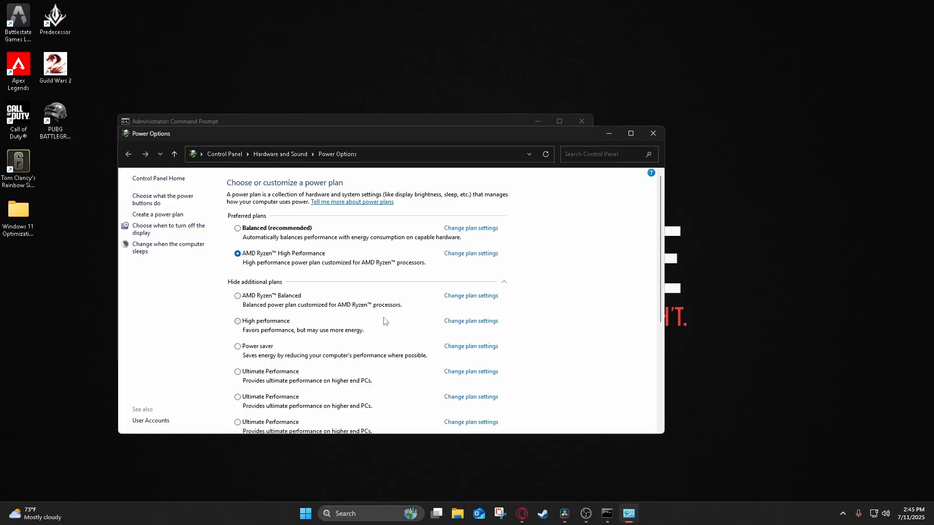
{"action": "mouse_move", "coordinate": [271, 378]}
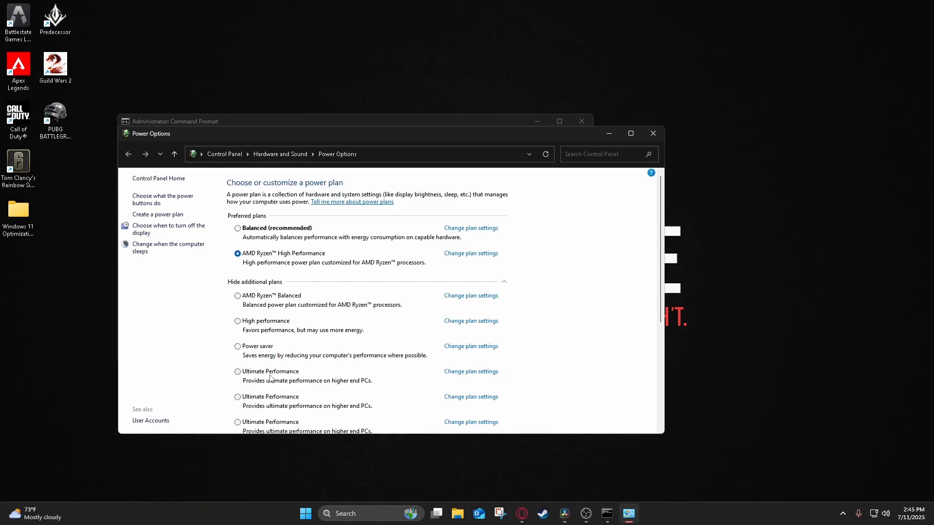
{"action": "mouse_move", "coordinate": [279, 376]}
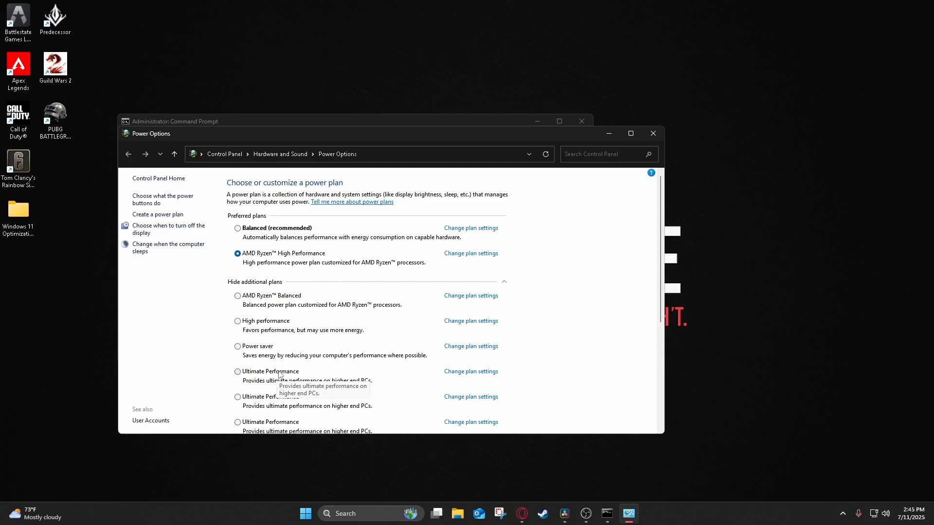
{"action": "left_click", "coordinate": [238, 372]}
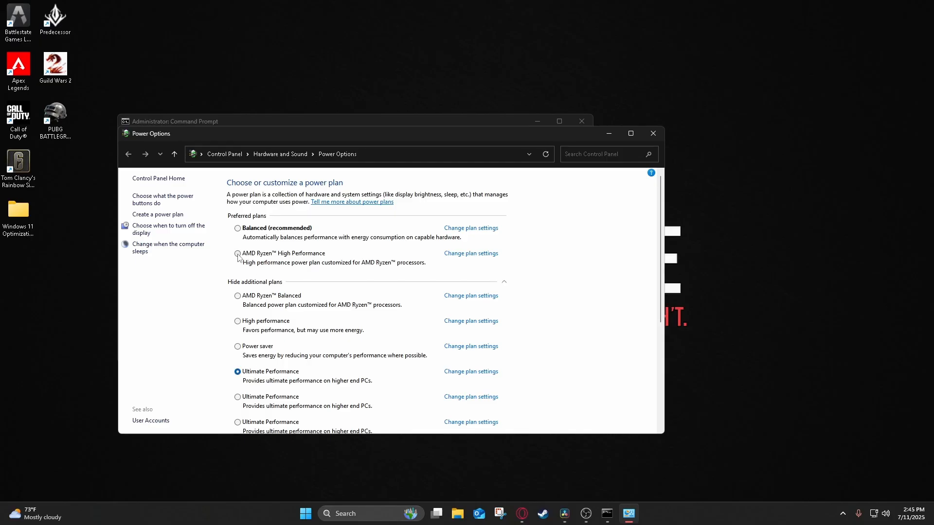
{"action": "scroll", "scroll_direction": "down", "scroll_amount": 3}
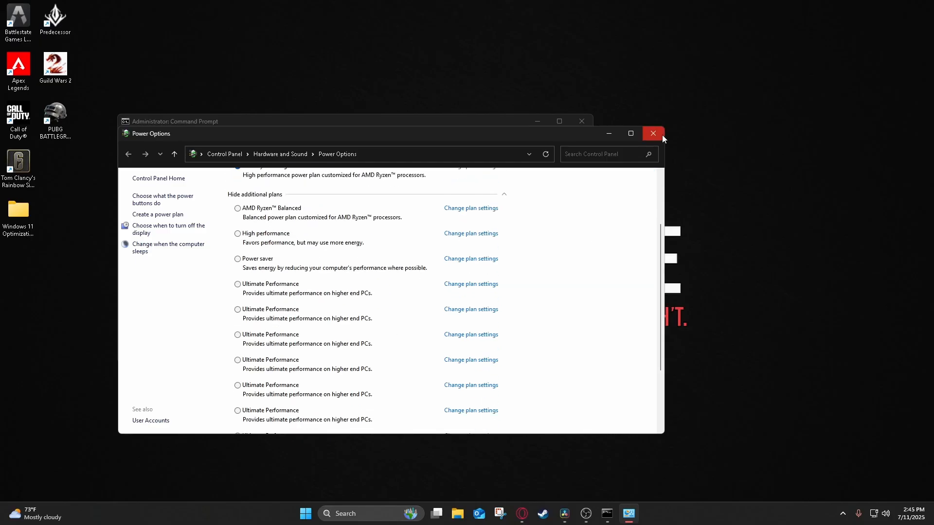
{"action": "left_click", "coordinate": [652, 133]}
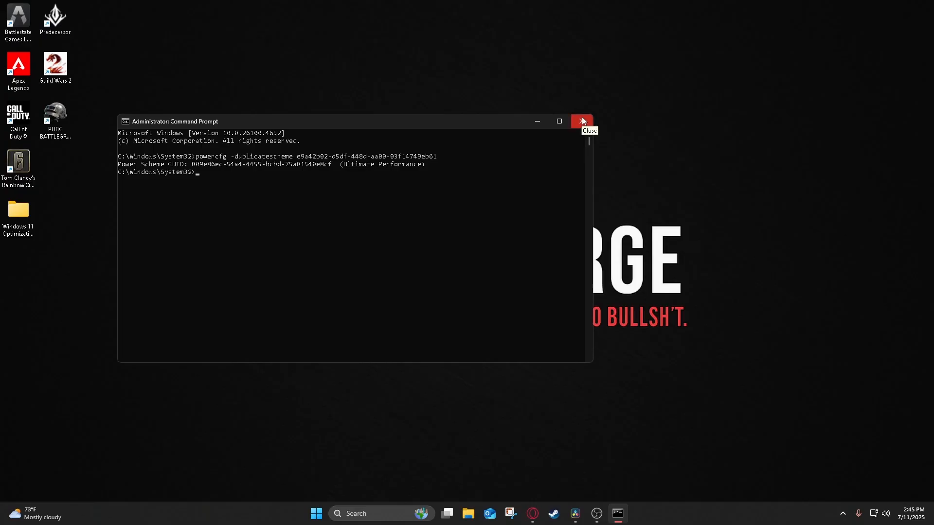
Step: Close Command Prompt and confirm Game Mode is On in Settings, reviewing the Graphics app list
{"action": "left_click", "coordinate": [582, 121]}
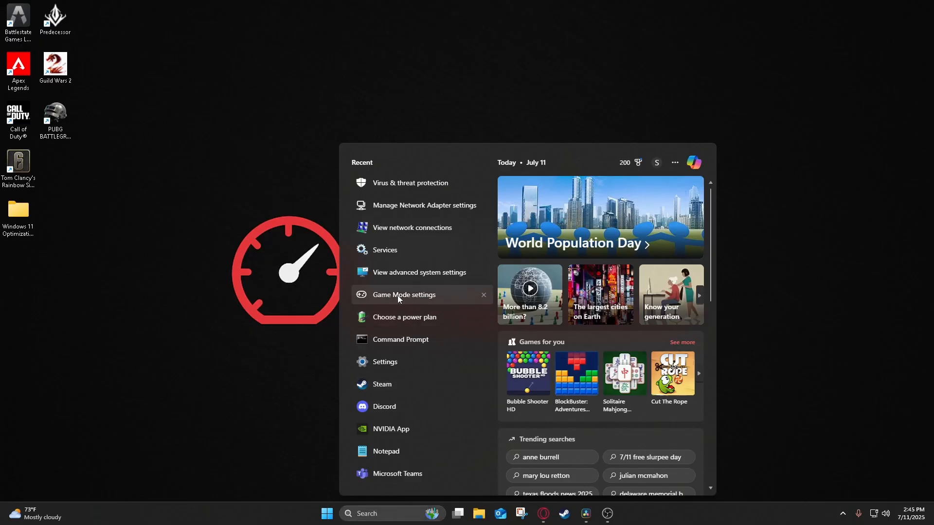
{"action": "left_click", "coordinate": [403, 295]}
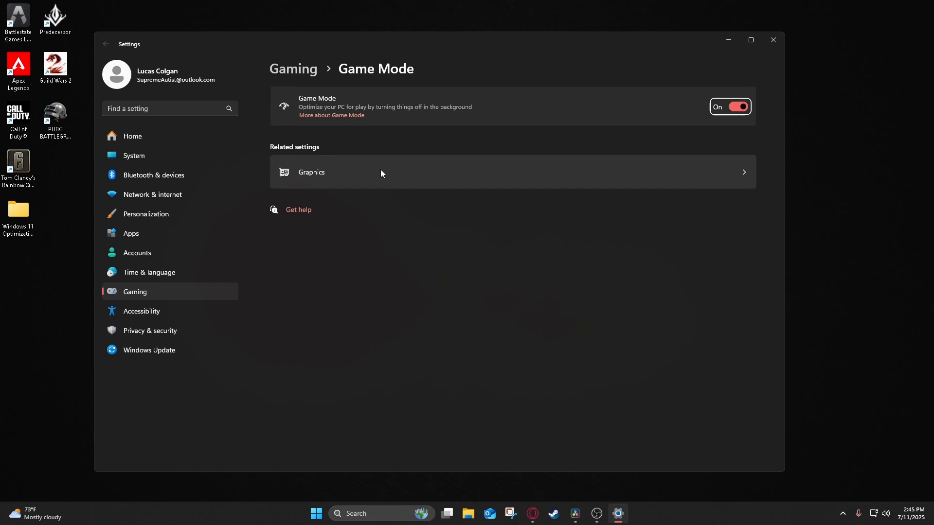
{"action": "mouse_move", "coordinate": [311, 159]}
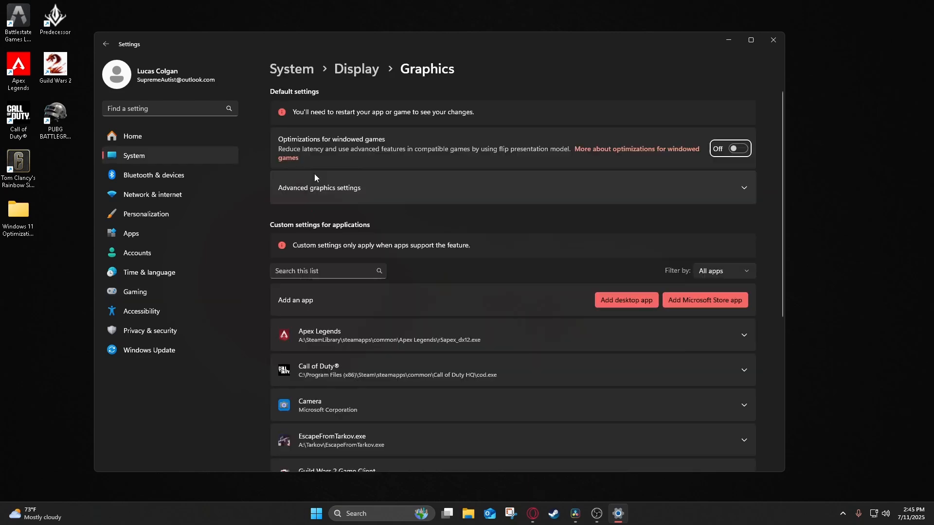
{"action": "mouse_move", "coordinate": [349, 148]}
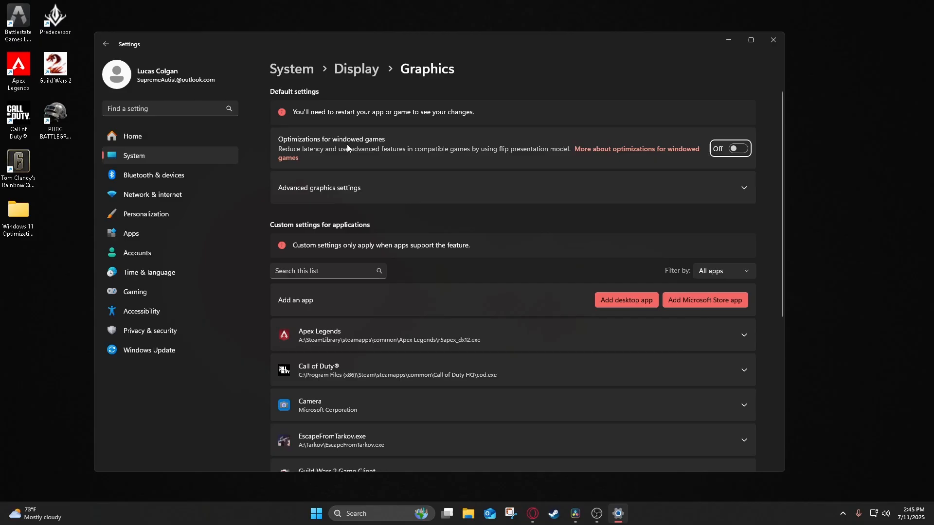
{"action": "scroll", "scroll_direction": "down", "scroll_amount": 3}
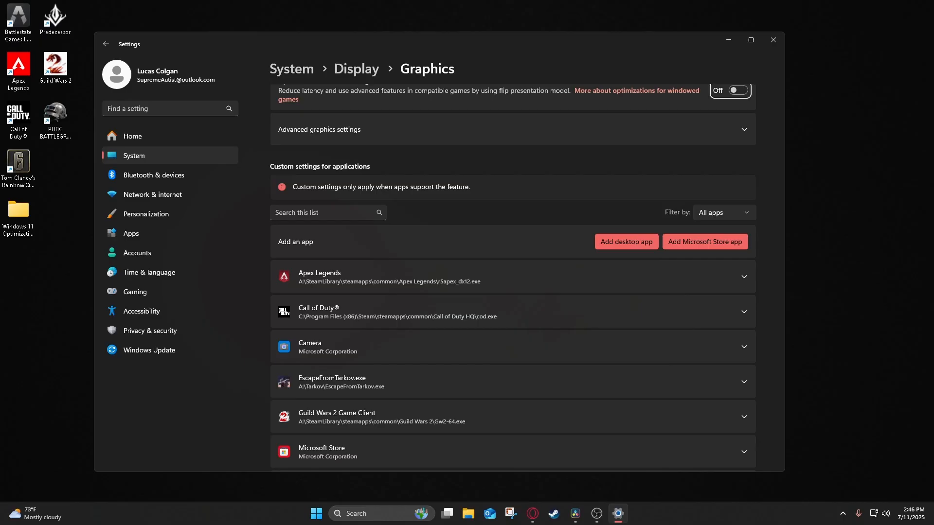
Step: Close Settings and review the Advanced tab of System Properties
{"action": "left_click", "coordinate": [772, 40]}
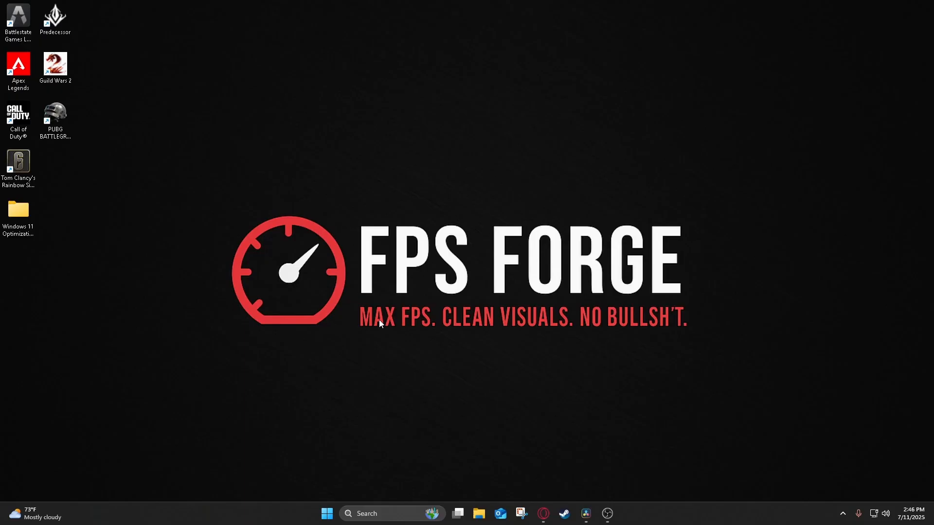
{"action": "mouse_move", "coordinate": [385, 513]}
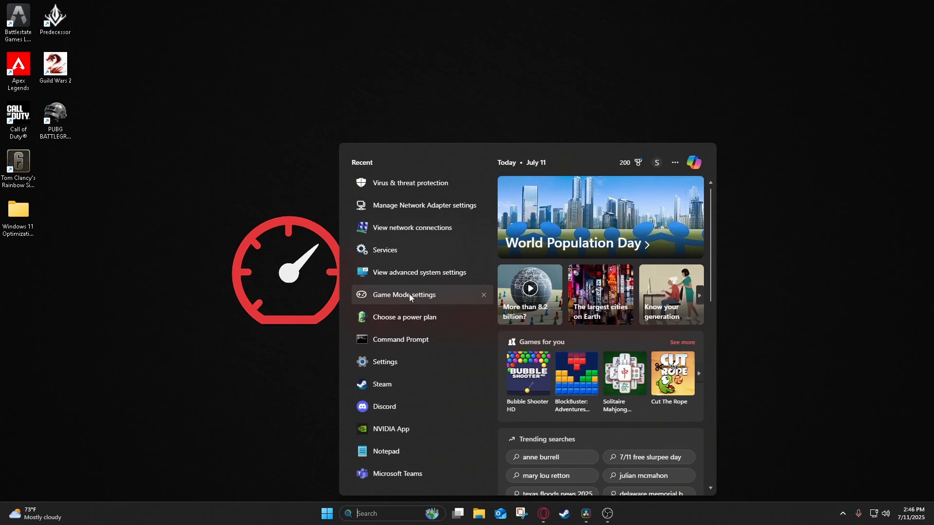
{"action": "mouse_move", "coordinate": [425, 273]}
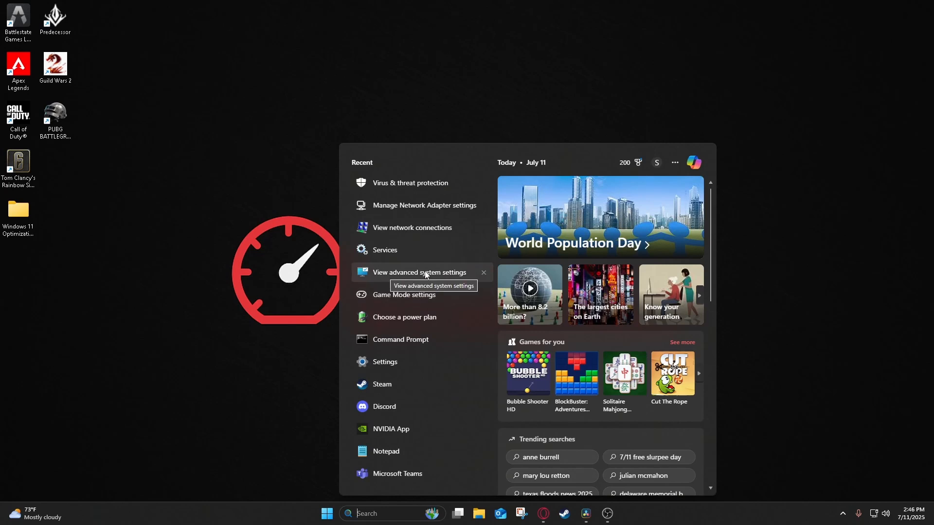
{"action": "left_click", "coordinate": [421, 273]}
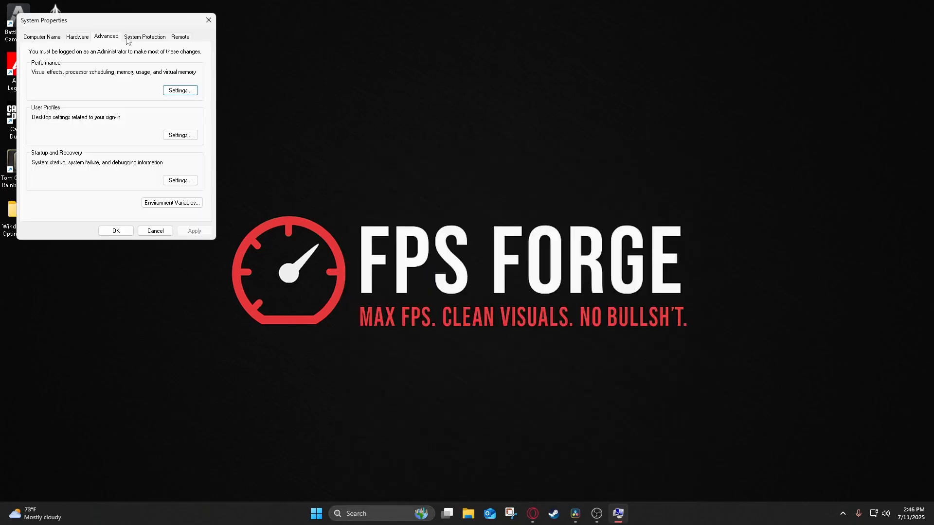
{"action": "left_click", "coordinate": [180, 89]}
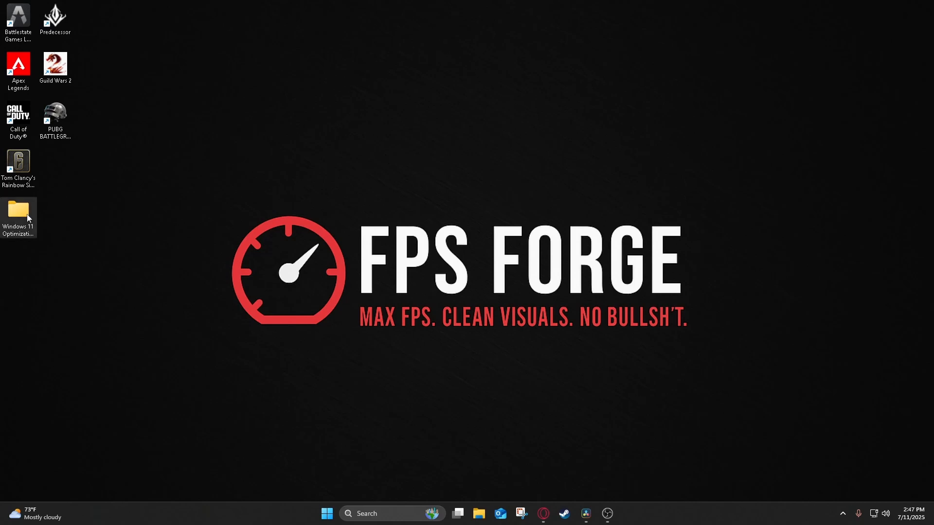
Step: Open the Windows 11 Optimizations Files folder from the desktop in File Explorer
{"action": "double_click", "coordinate": [18, 210]}
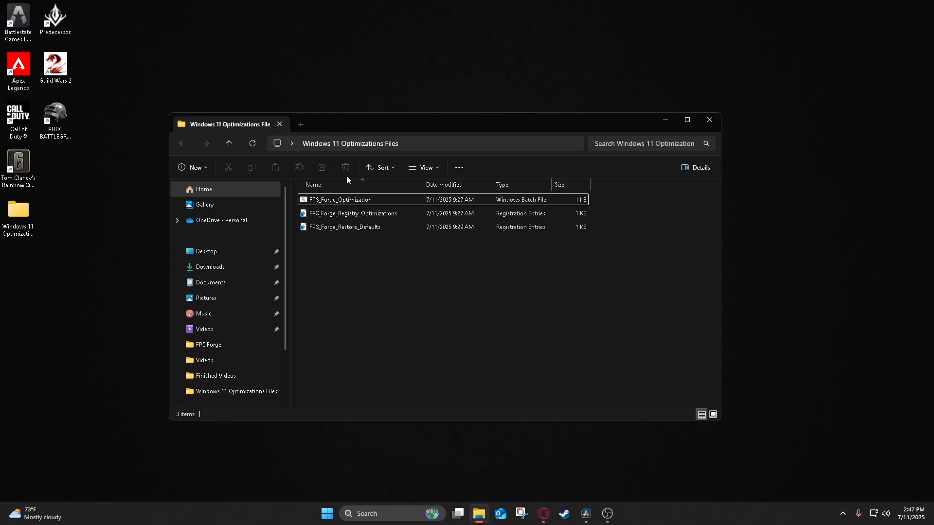
{"action": "mouse_move", "coordinate": [86, 179]}
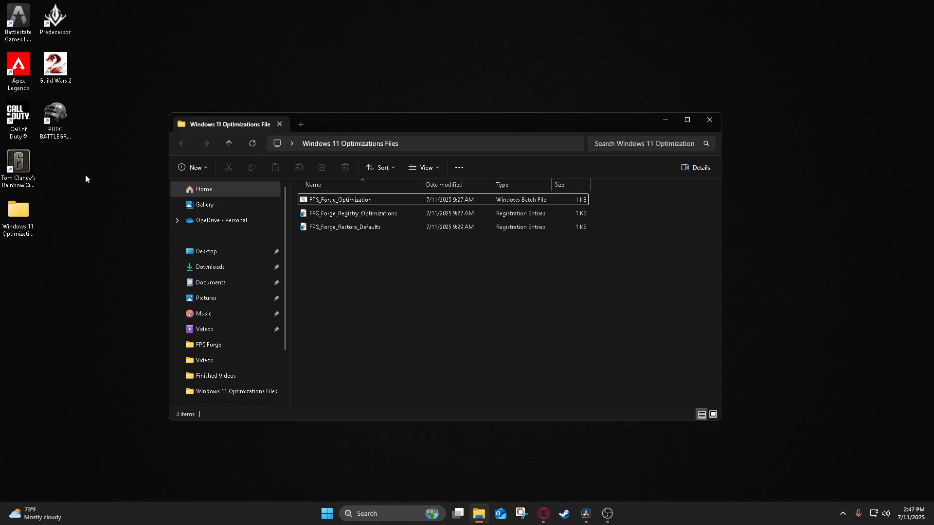
{"action": "mouse_move", "coordinate": [327, 206]}
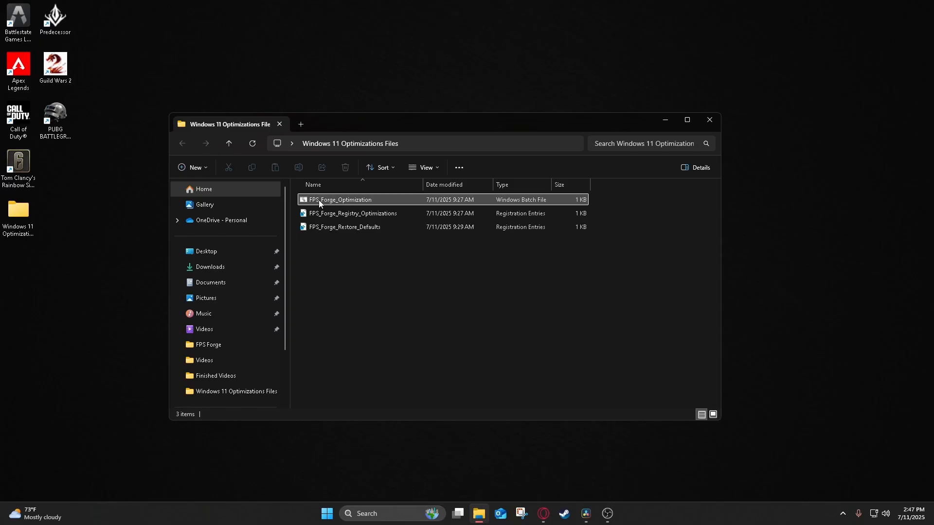
{"action": "mouse_move", "coordinate": [311, 206]}
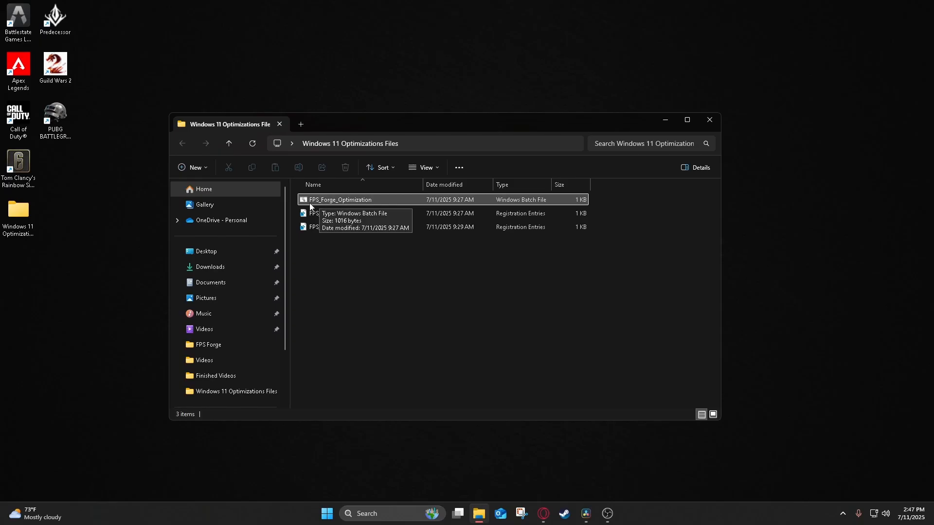
{"action": "mouse_move", "coordinate": [348, 202]}
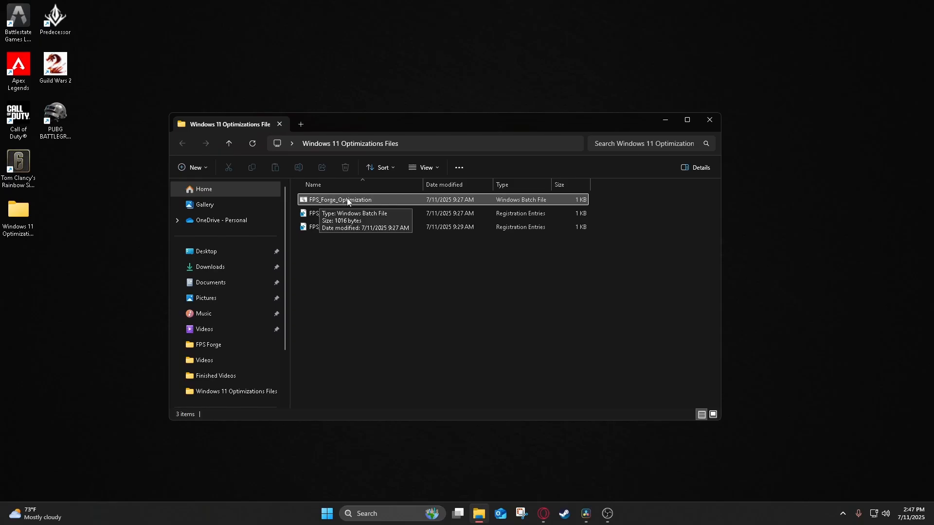
Step: Run the FPS_Forge_Optimization batch file with administrator rights
{"action": "right_click", "coordinate": [349, 199]}
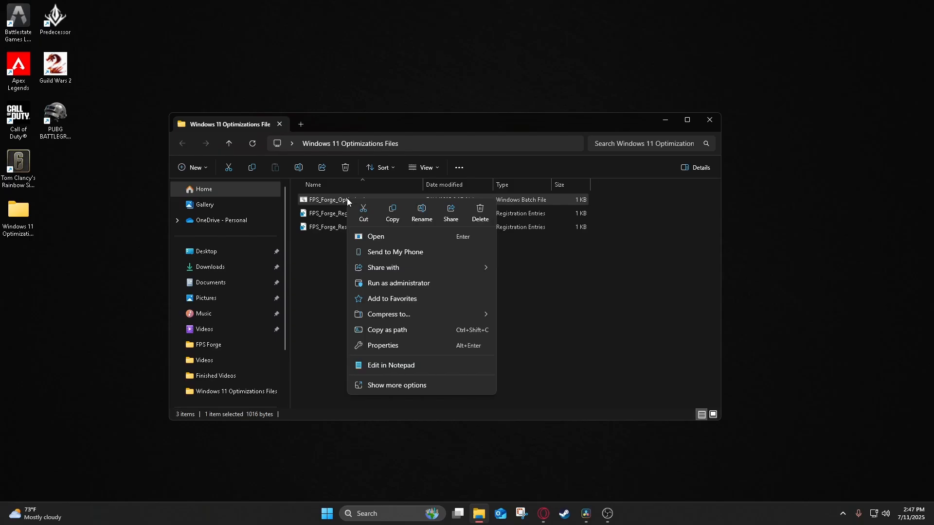
{"action": "mouse_move", "coordinate": [383, 286]}
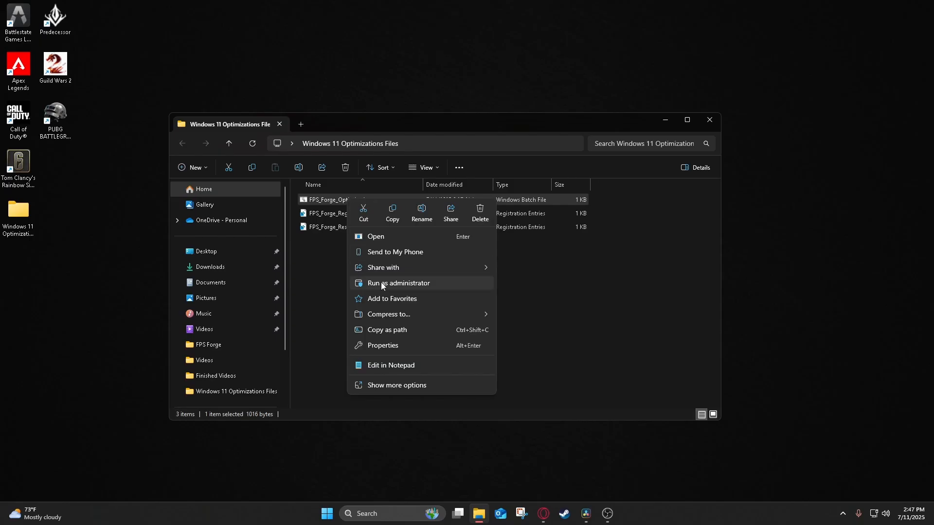
{"action": "left_click", "coordinate": [399, 283]}
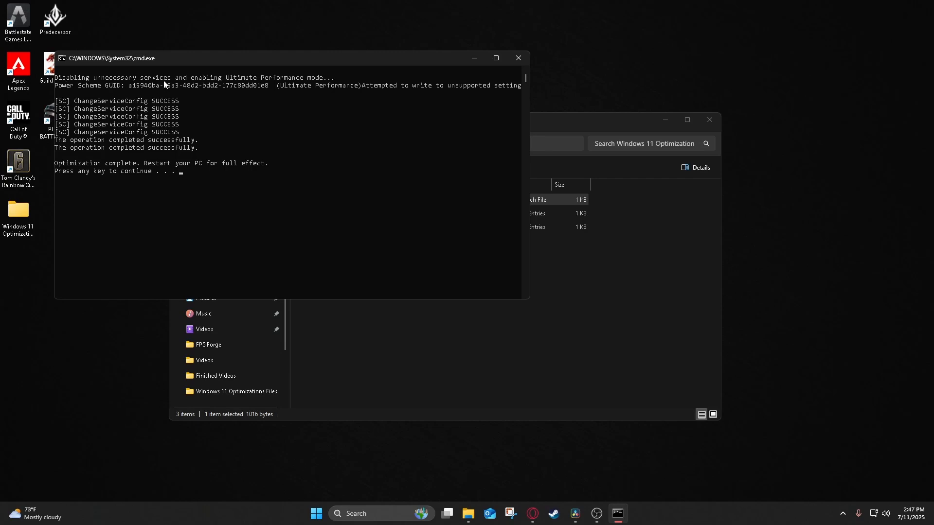
{"action": "mouse_move", "coordinate": [313, 80]}
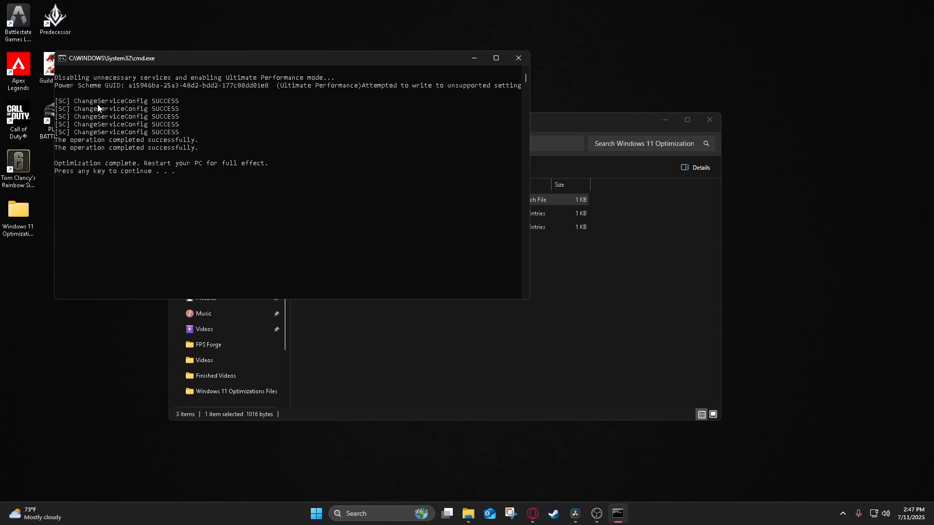
{"action": "mouse_move", "coordinate": [181, 158]}
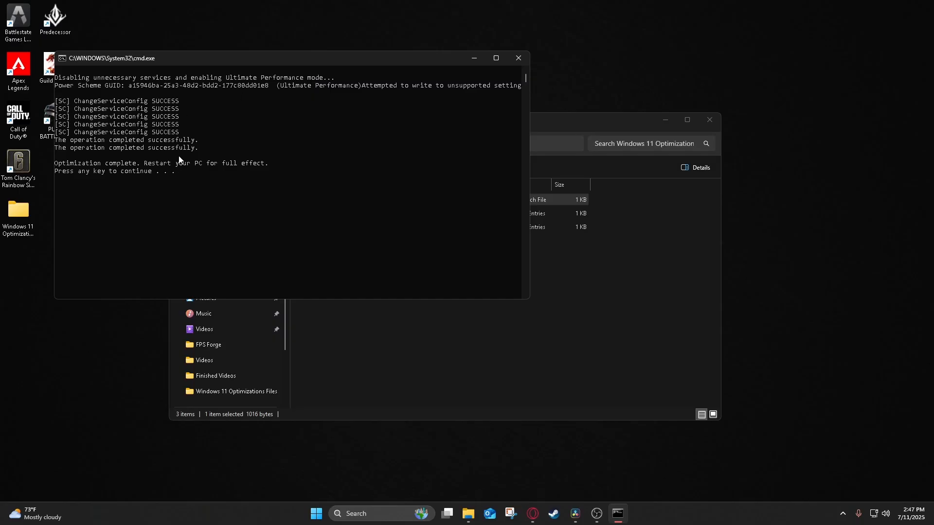
{"action": "mouse_move", "coordinate": [114, 177]}
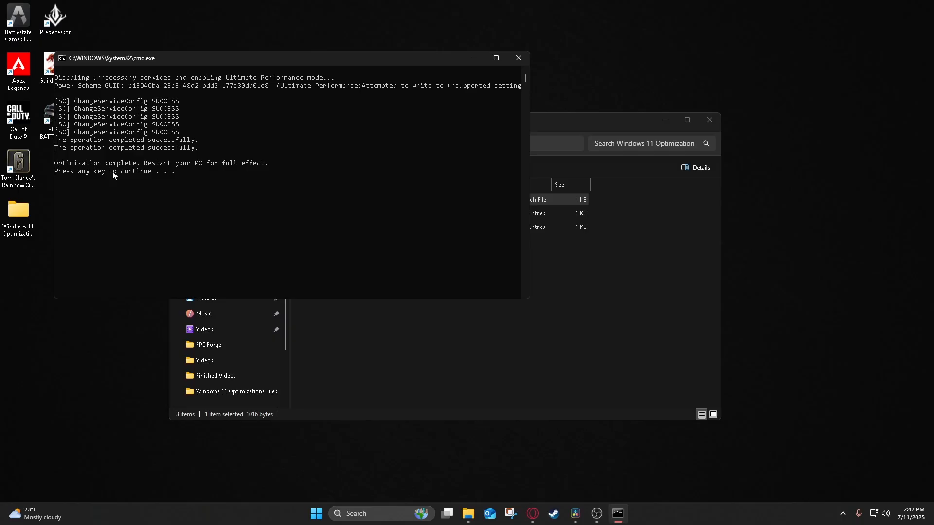
{"action": "mouse_move", "coordinate": [150, 174]}
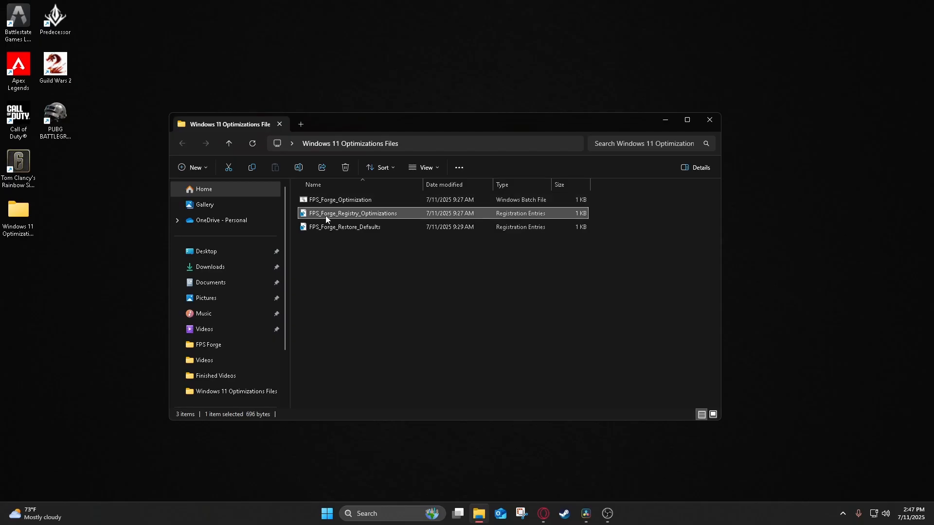
Step: Merge FPS_Forge_Registry_Optimizations.reg into the registry and dismiss the success message
{"action": "double_click", "coordinate": [352, 213]}
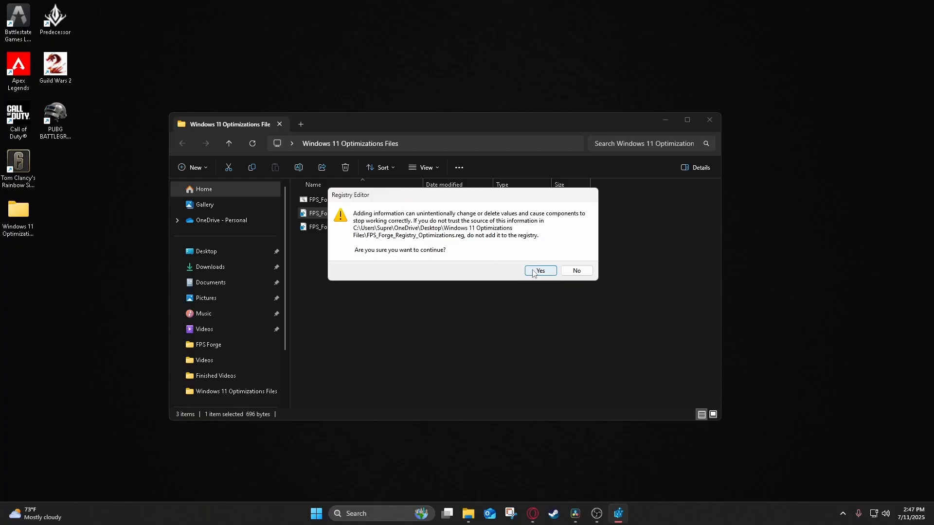
{"action": "left_click", "coordinate": [541, 271]}
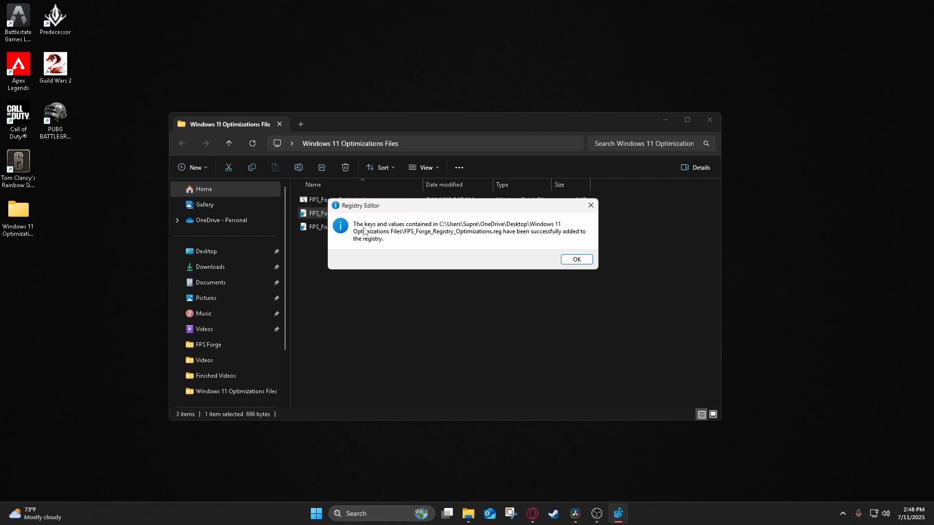
{"action": "mouse_move", "coordinate": [438, 232]}
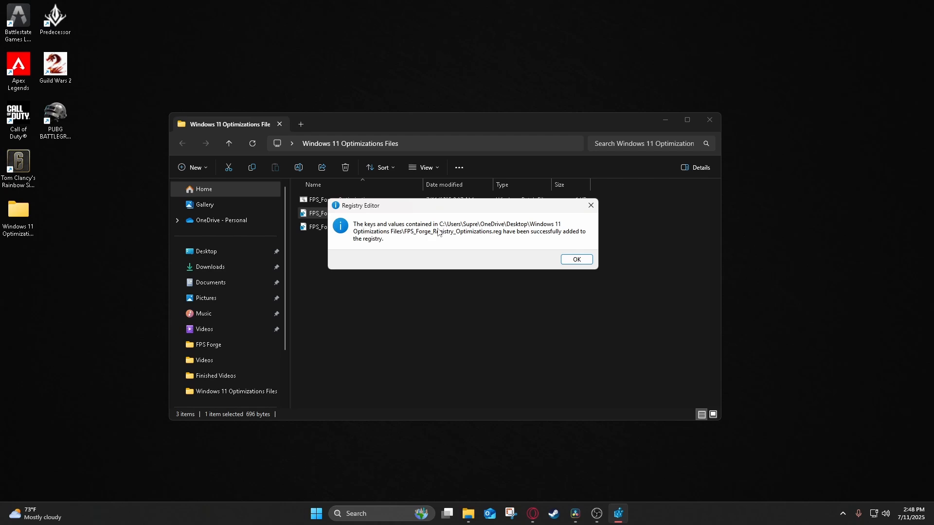
{"action": "mouse_move", "coordinate": [533, 237]}
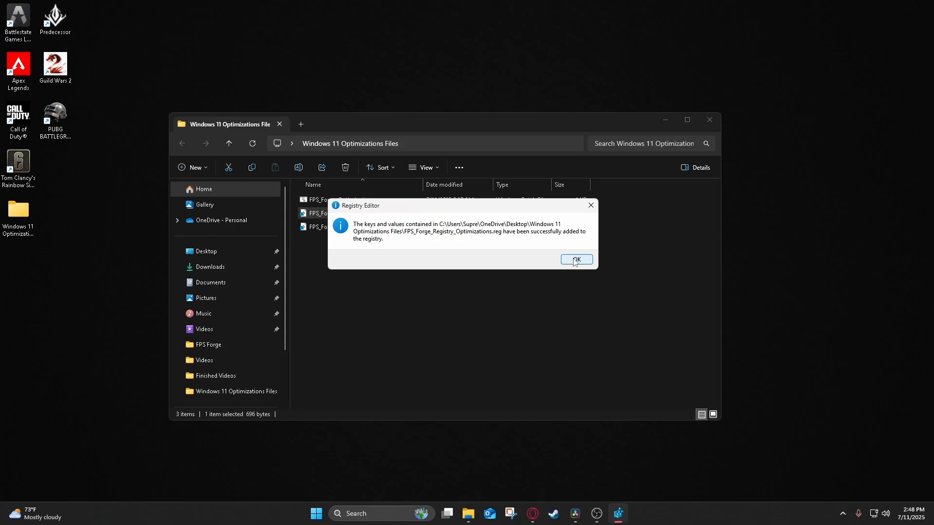
{"action": "left_click", "coordinate": [576, 260]}
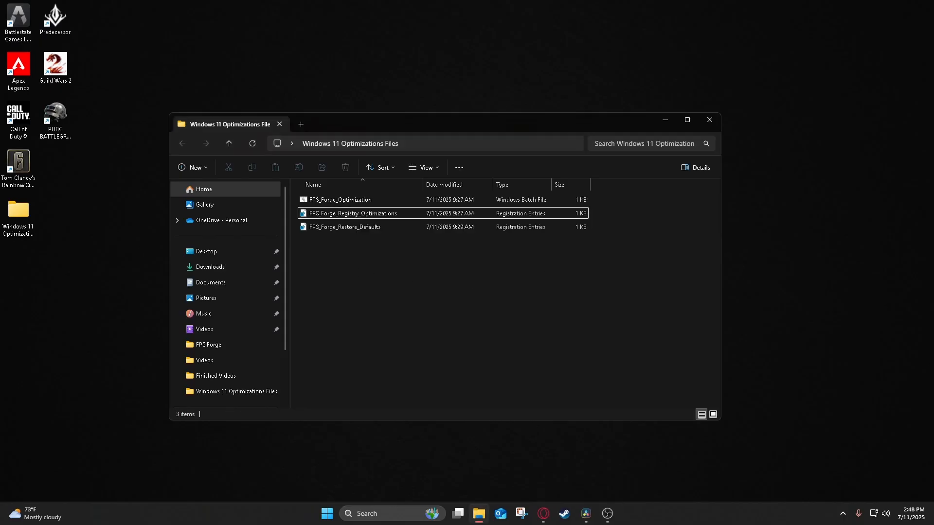
{"action": "mouse_move", "coordinate": [384, 261]}
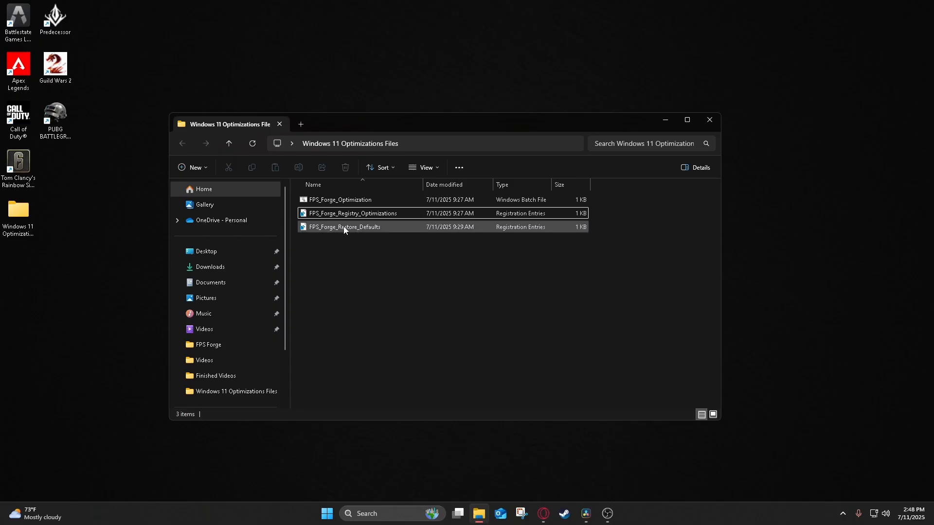
Step: Point out FPS_Forge_Restore_Defaults, then close the optimizations folder window
{"action": "left_click", "coordinate": [345, 226]}
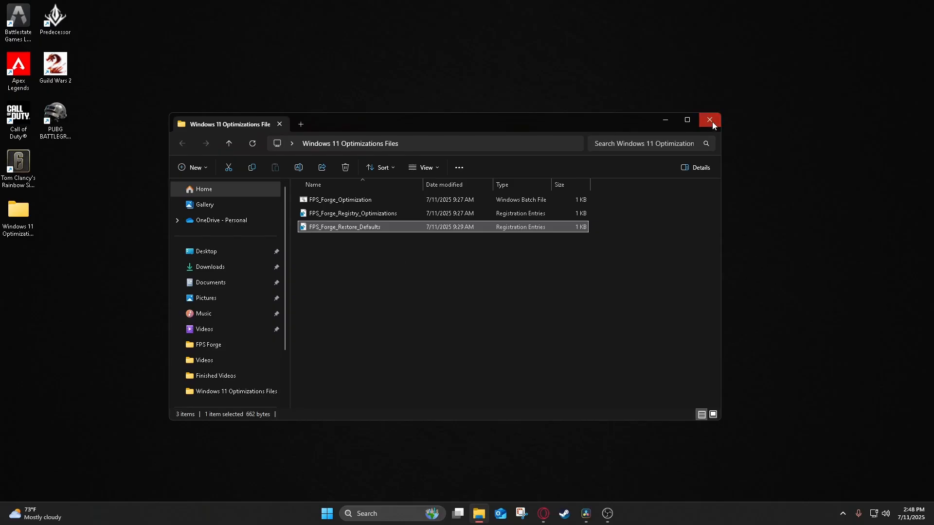
{"action": "mouse_move", "coordinate": [514, 126]}
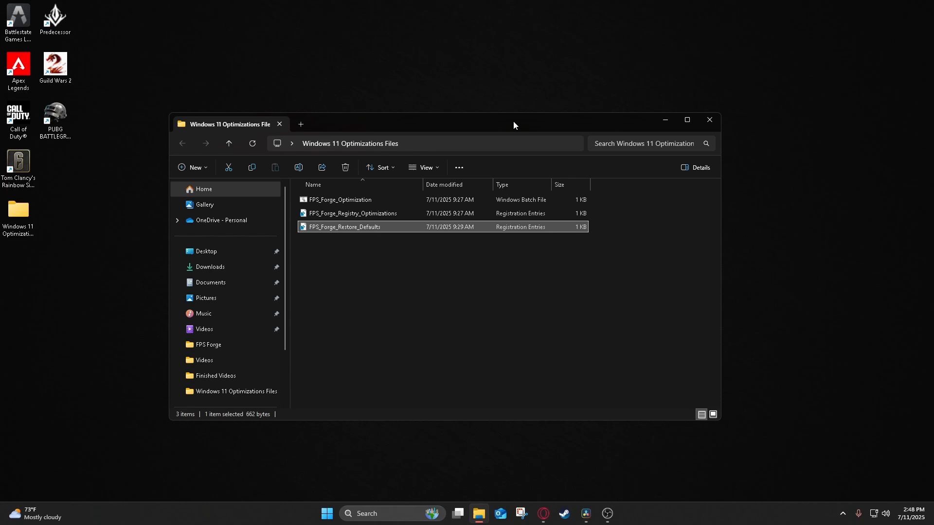
{"action": "left_click", "coordinate": [710, 120]}
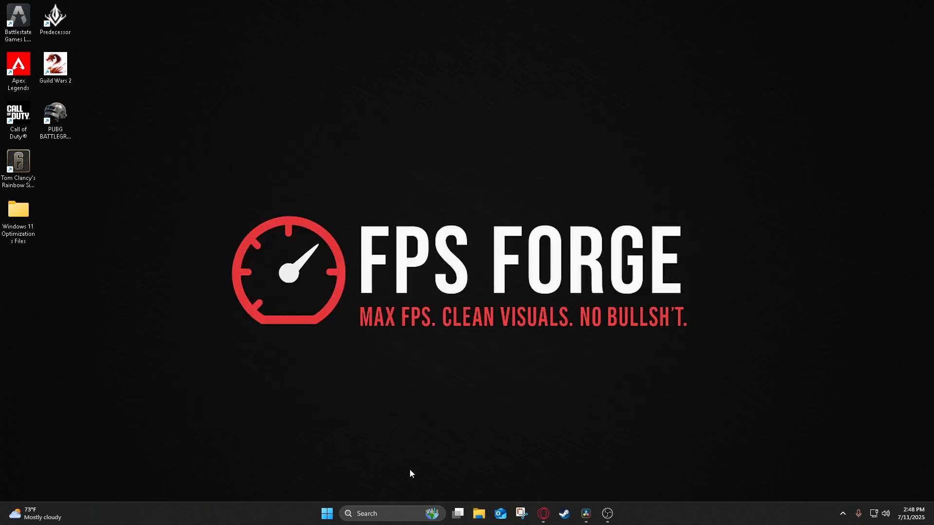
Step: Reach the Defender Exclusions page via Virus & threat protection settings
{"action": "left_click", "coordinate": [19, 211]}
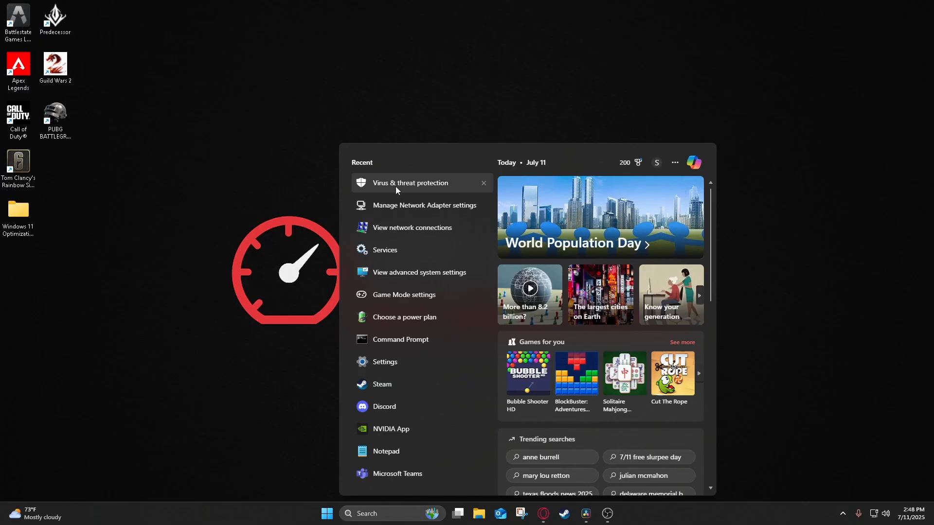
{"action": "left_click", "coordinate": [409, 183]}
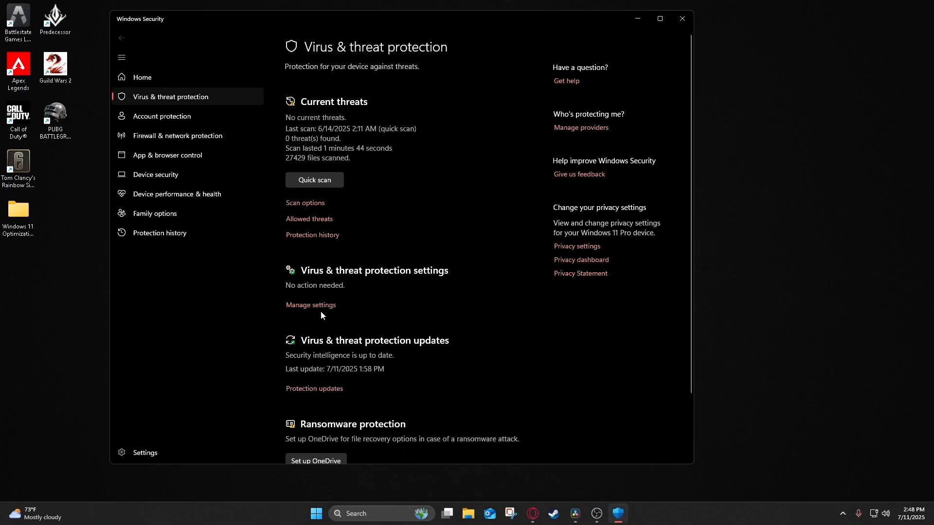
{"action": "mouse_move", "coordinate": [363, 296]}
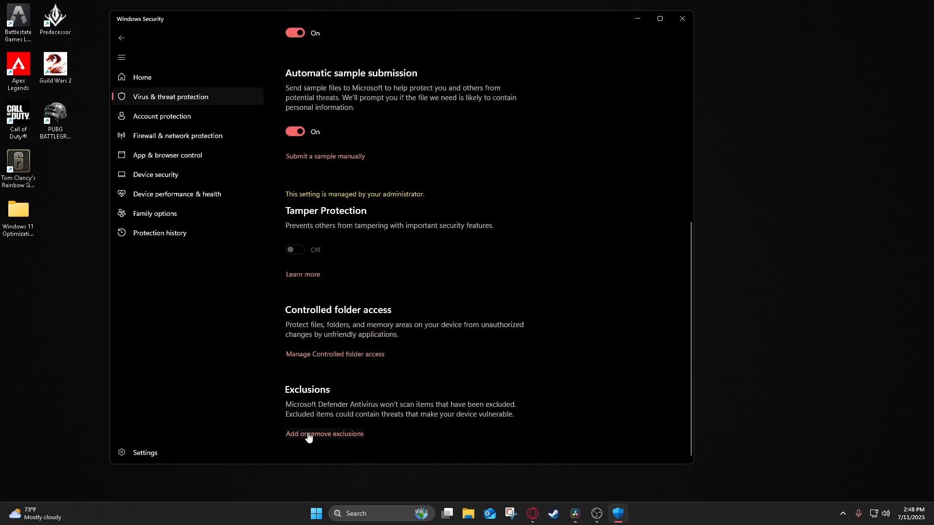
{"action": "left_click", "coordinate": [325, 434]}
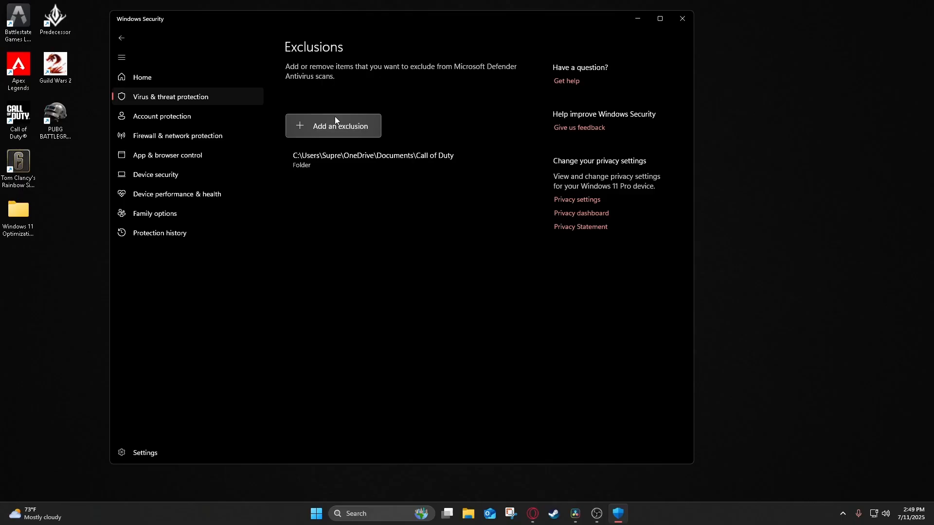
Step: Add the Call of Duty folder as a Defender exclusion and close Windows Security
{"action": "left_click", "coordinate": [333, 125]}
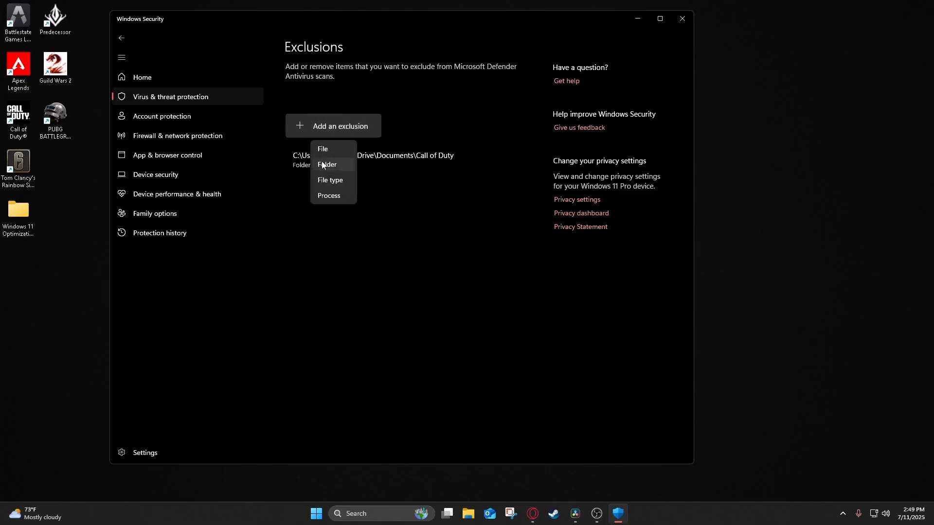
{"action": "left_click", "coordinate": [328, 165]}
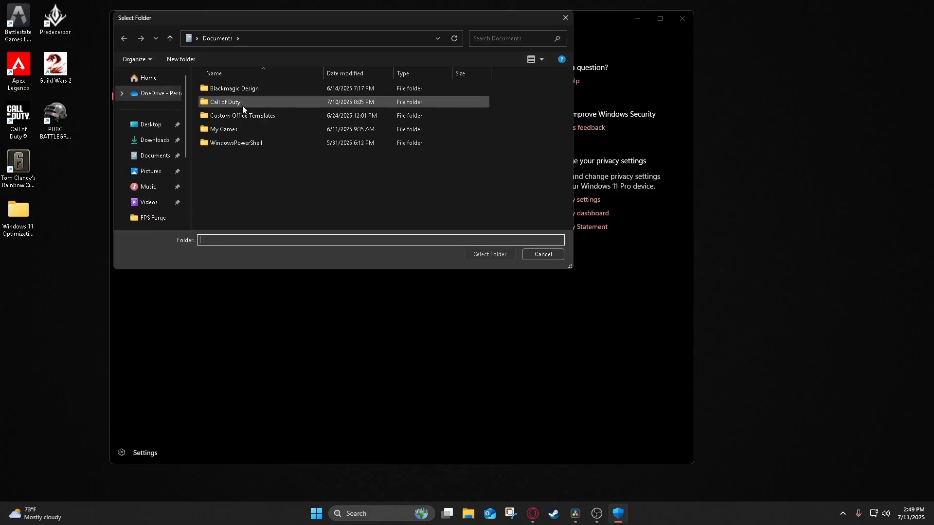
{"action": "left_click", "coordinate": [226, 102]}
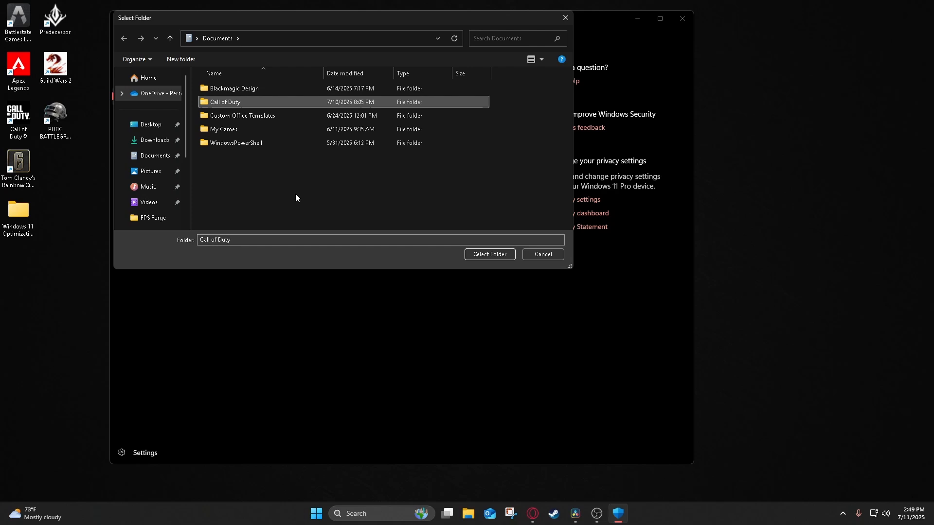
{"action": "left_click", "coordinate": [489, 254]}
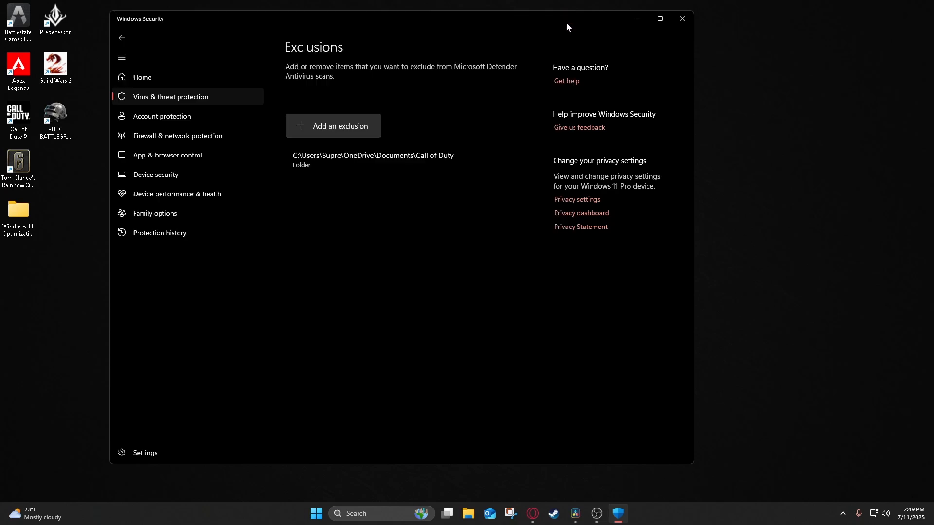
{"action": "mouse_move", "coordinate": [393, 241]}
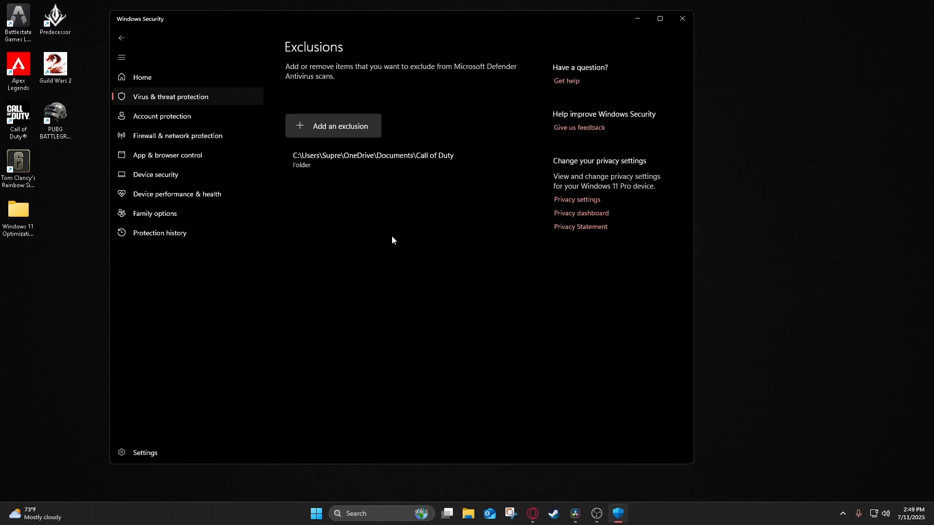
{"action": "left_click", "coordinate": [682, 18]}
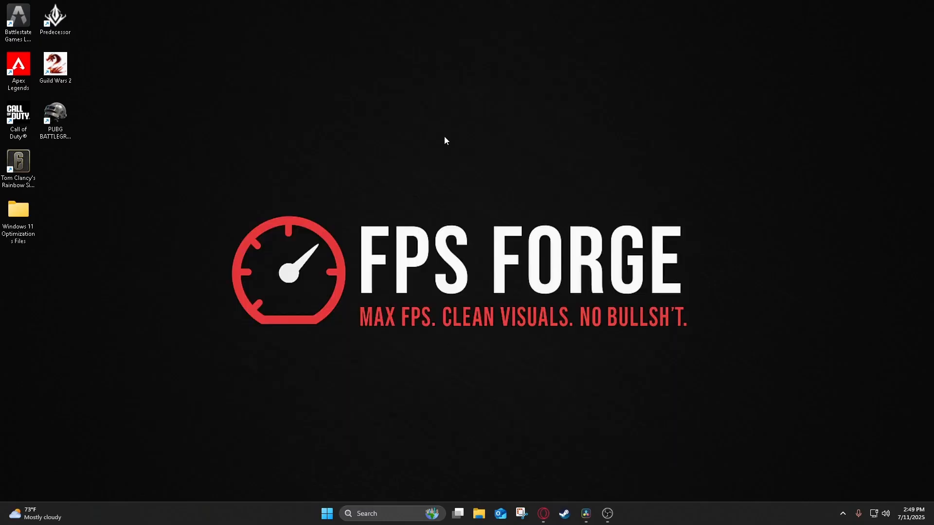